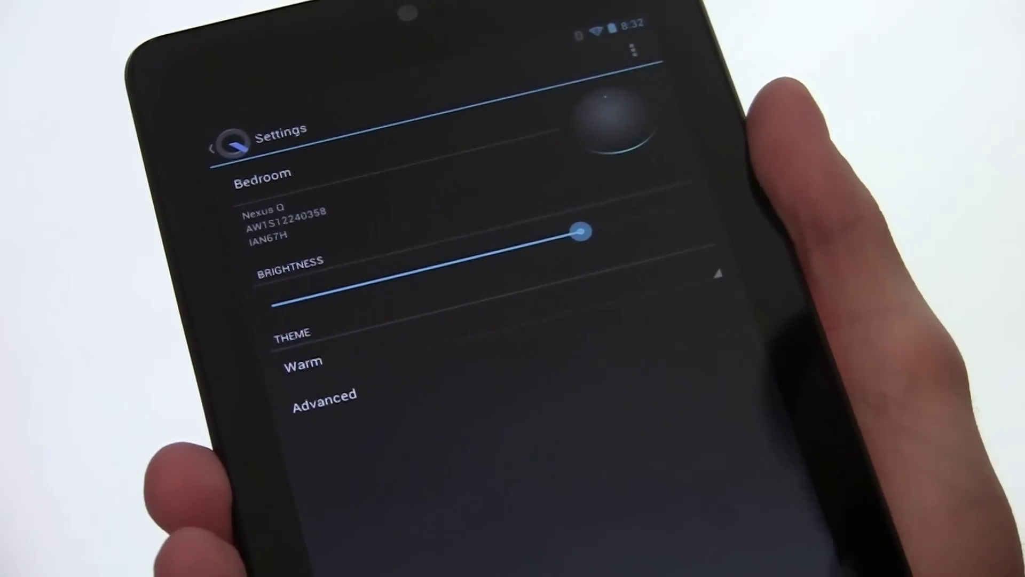
Step: Go to Advanced for the Bedroom Nexus Q, revealing audio outputs, USB debugging and factory reset
click(323, 394)
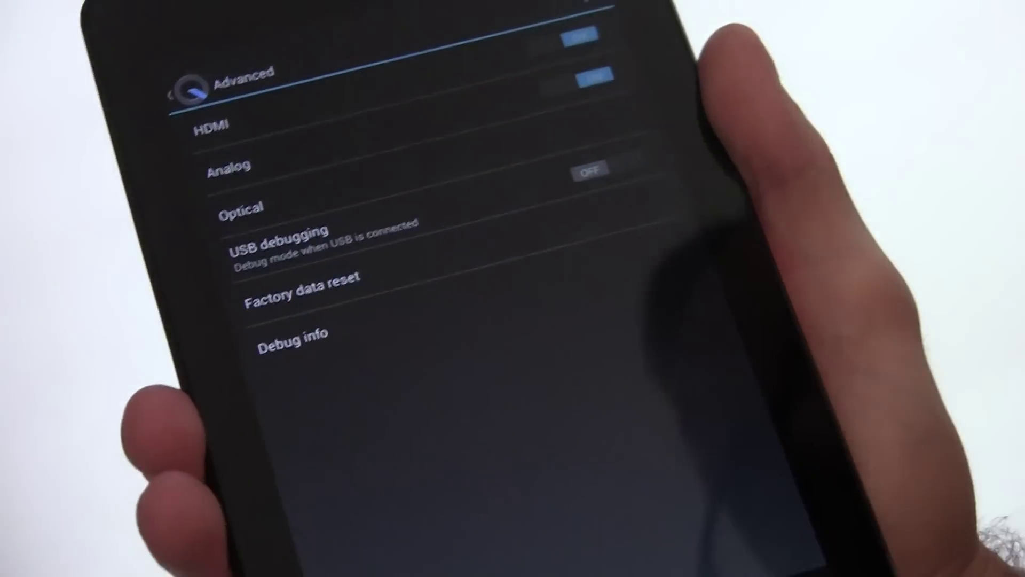